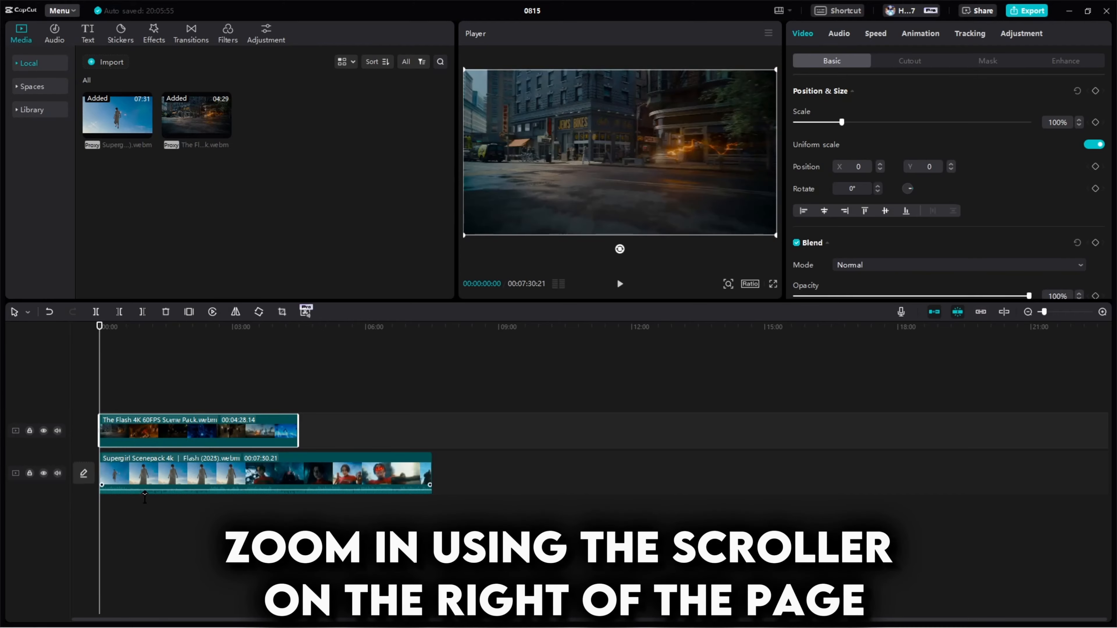
- Split both stacked clips at the 0:02 mark to trim them to about two seconds
left_click_drag(1040, 312, 1061, 312)
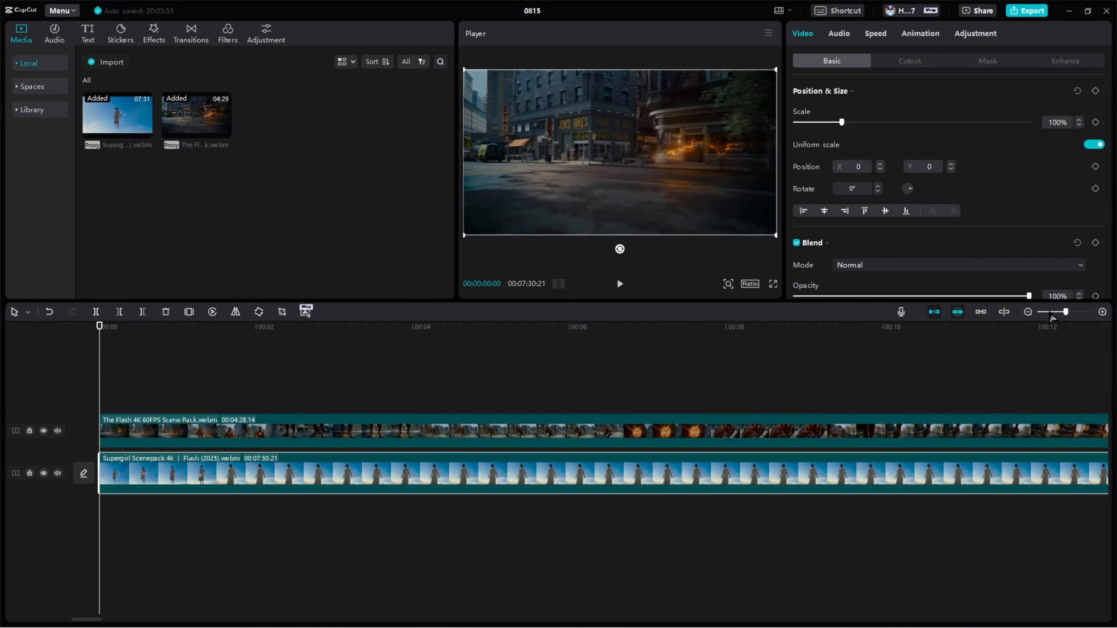
left_click(257, 326)
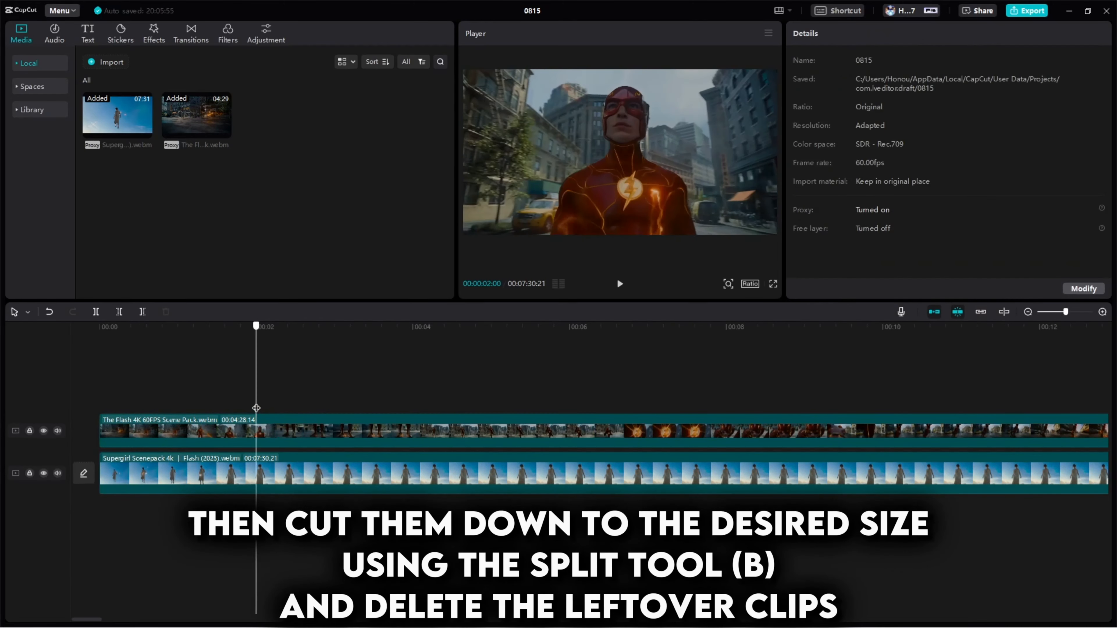
key("b")
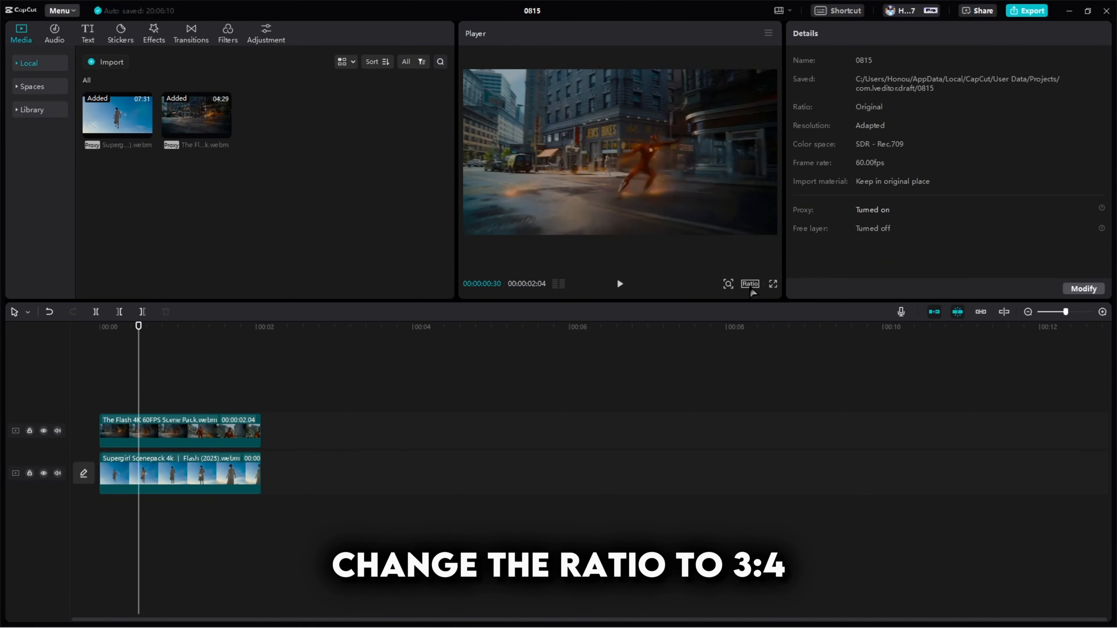
- Set the project aspect ratio to 3:4
left_click(749, 283)
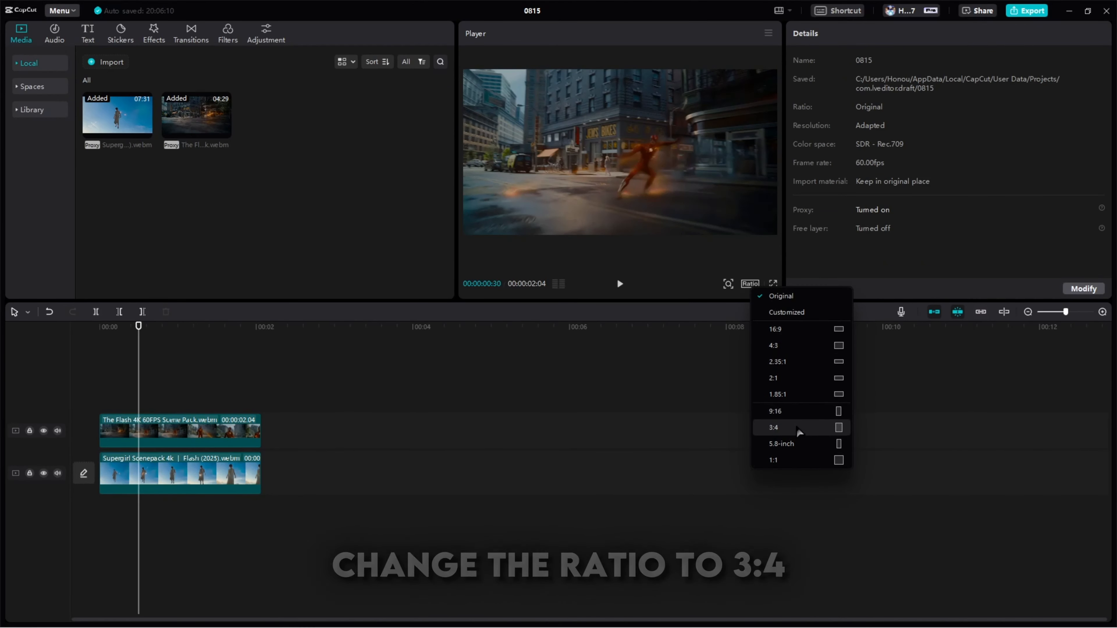
left_click(773, 428)
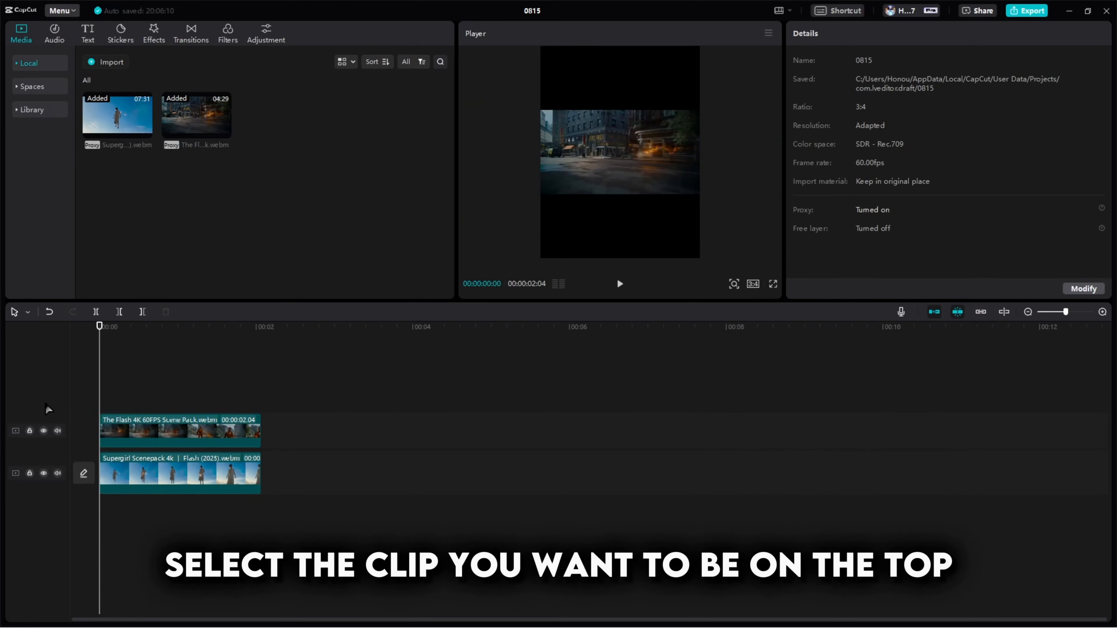
- Scale the Flash clip to 119% and set its Position Y to 958
left_click(180, 429)
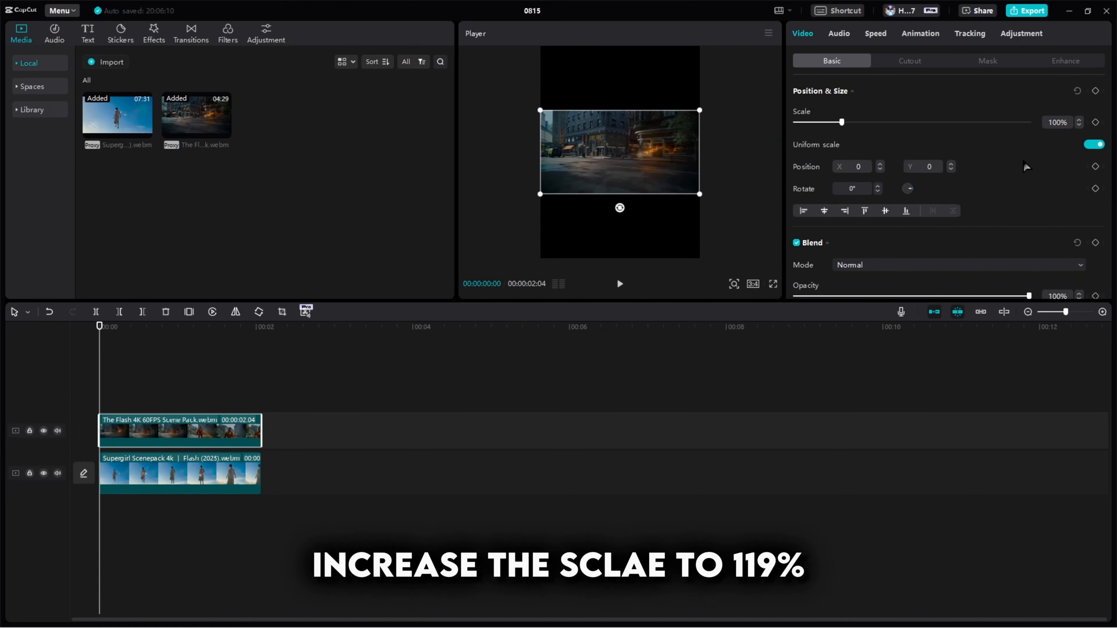
type("119")
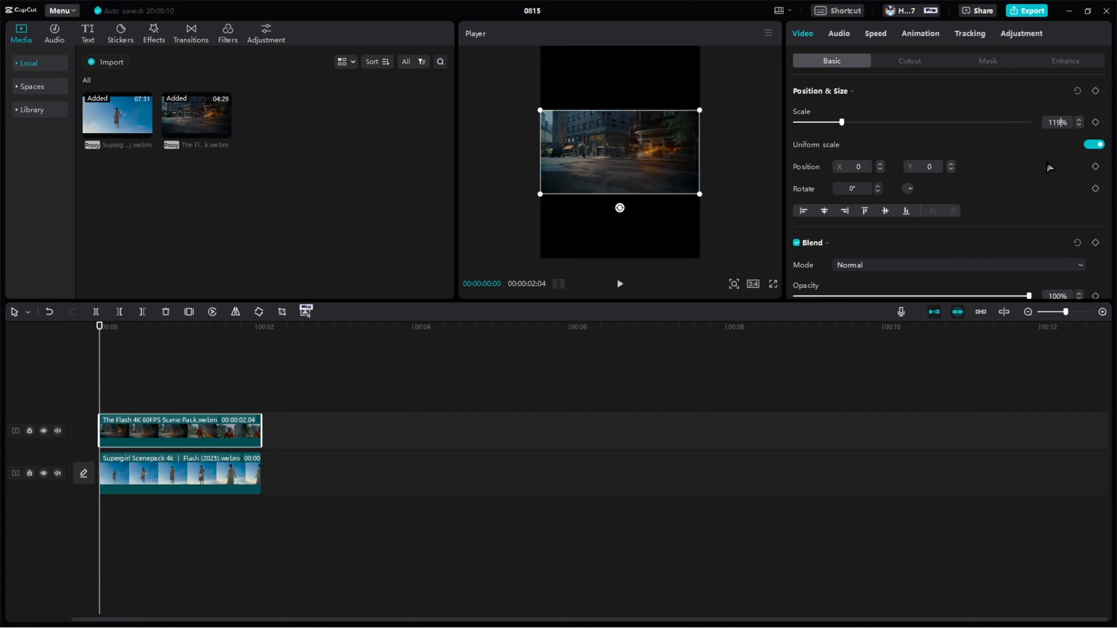
left_click(924, 166)
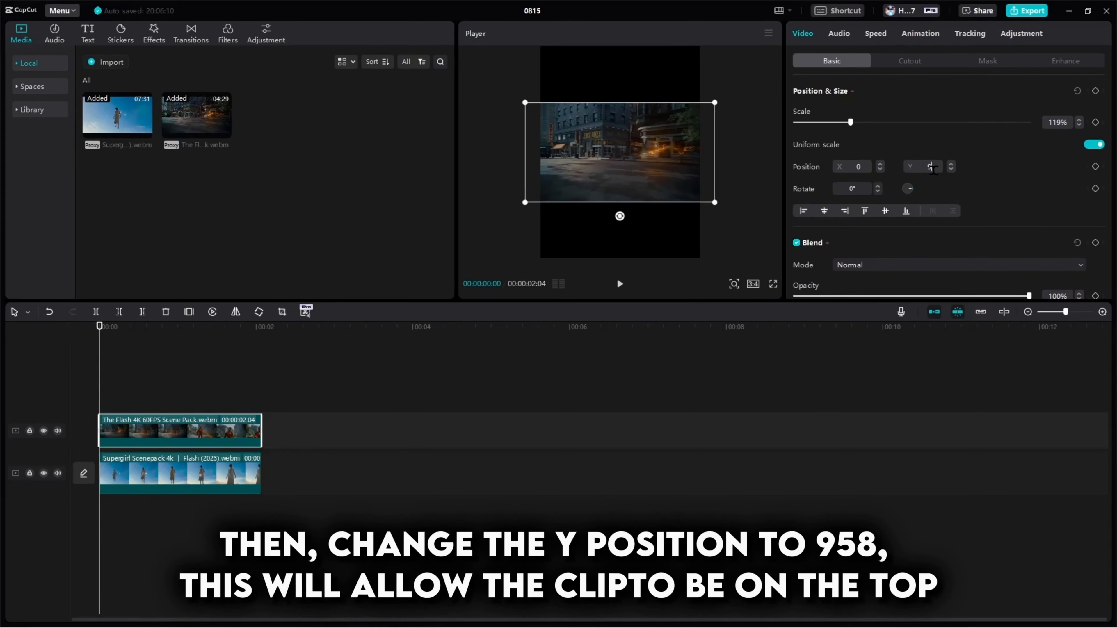
type("958")
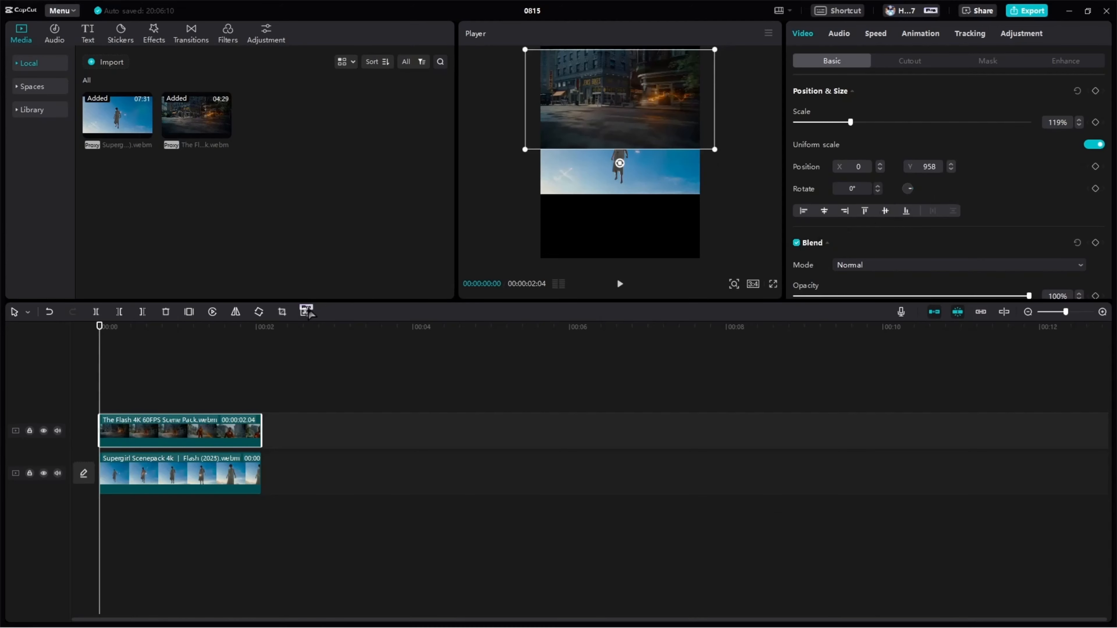
- Crop the Flash clip to a 16:9 ratio and confirm
left_click(307, 311)
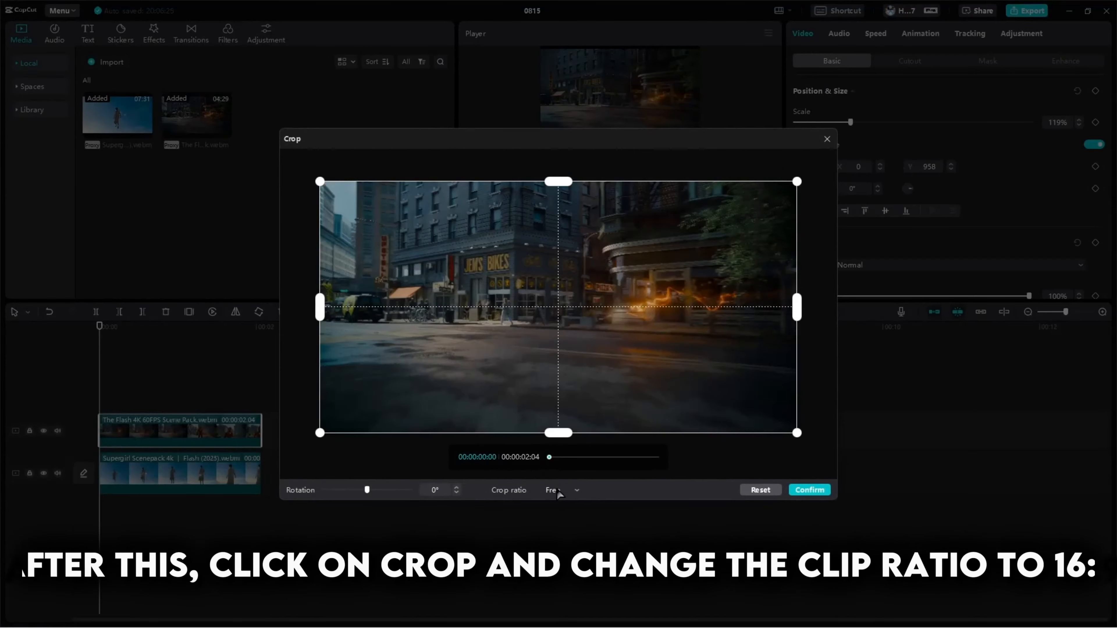
left_click(562, 490)
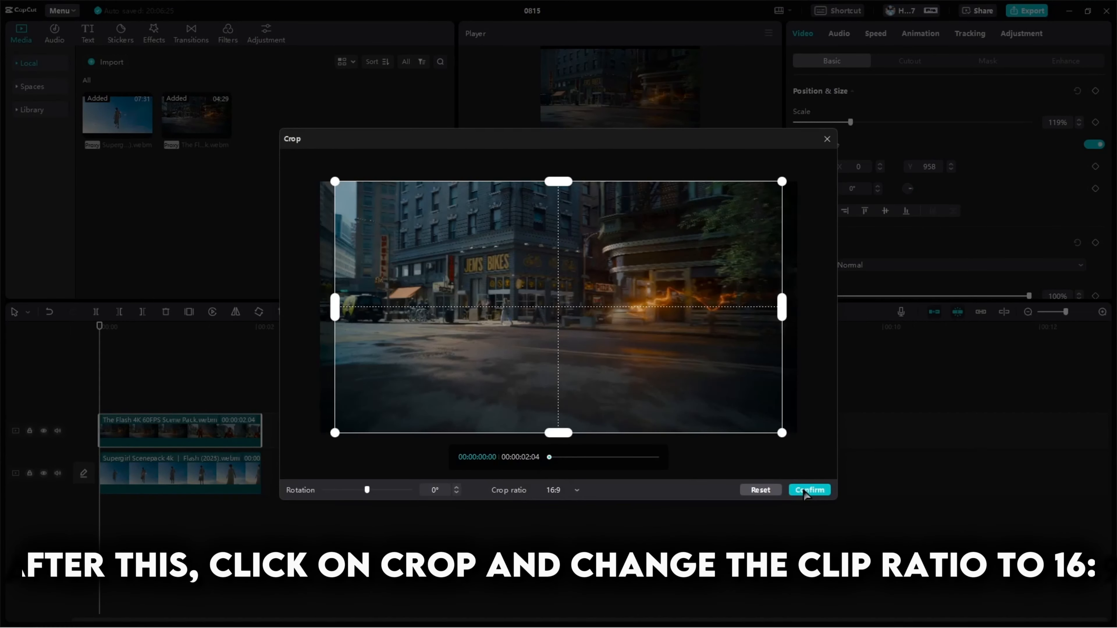
left_click(809, 490)
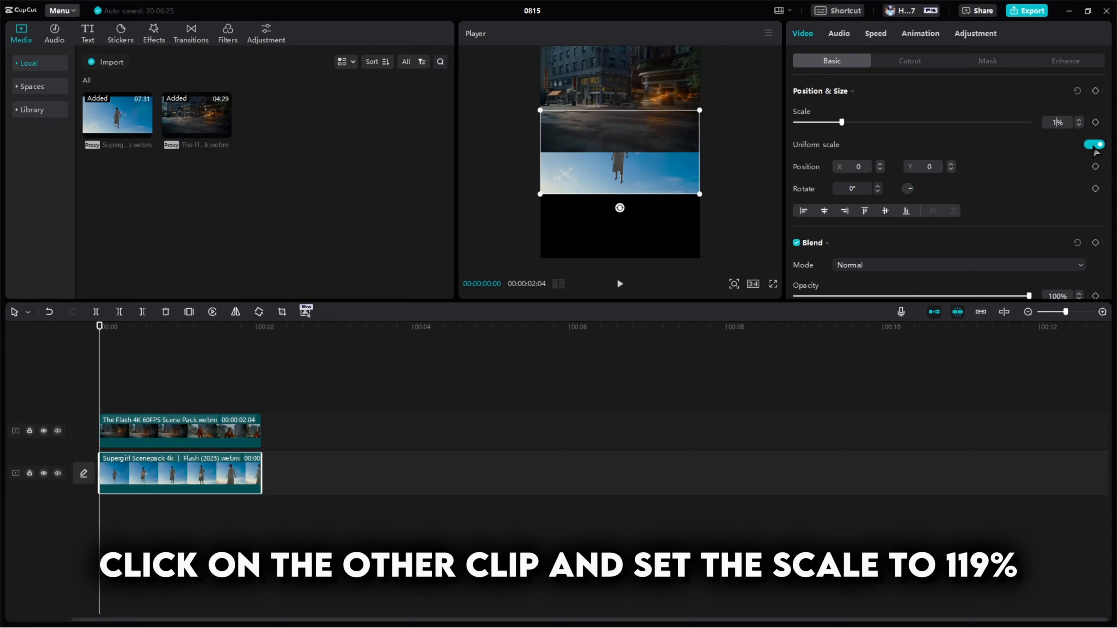
- Scale the Supergirl clip to 119%, set Position Y to -958, and begin its 16:9 crop
type("119")
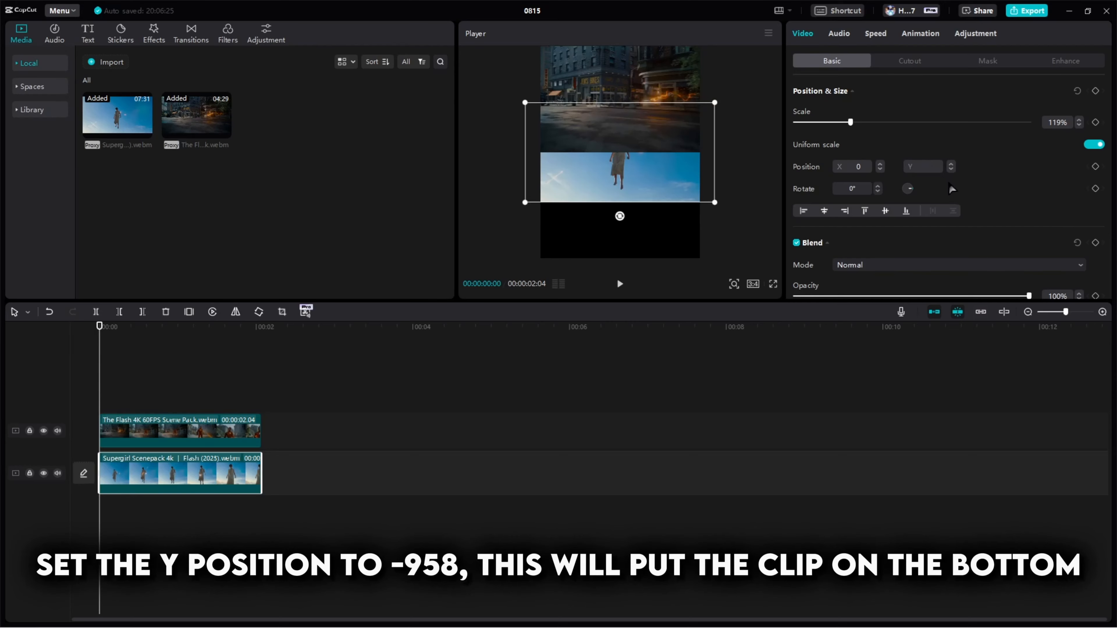
type("-958")
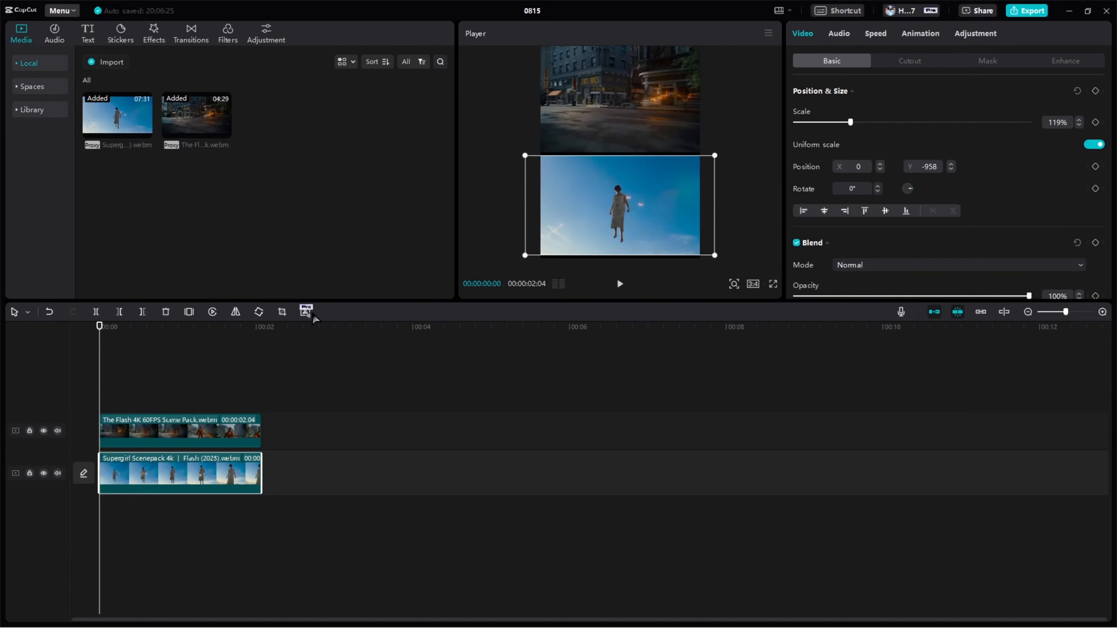
left_click(305, 311)
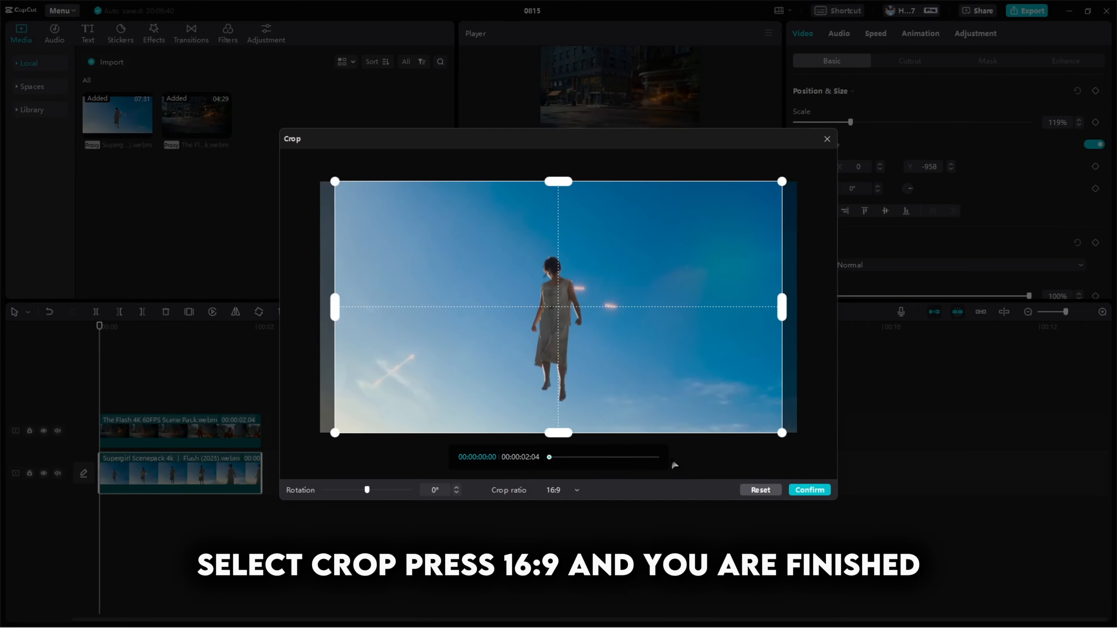